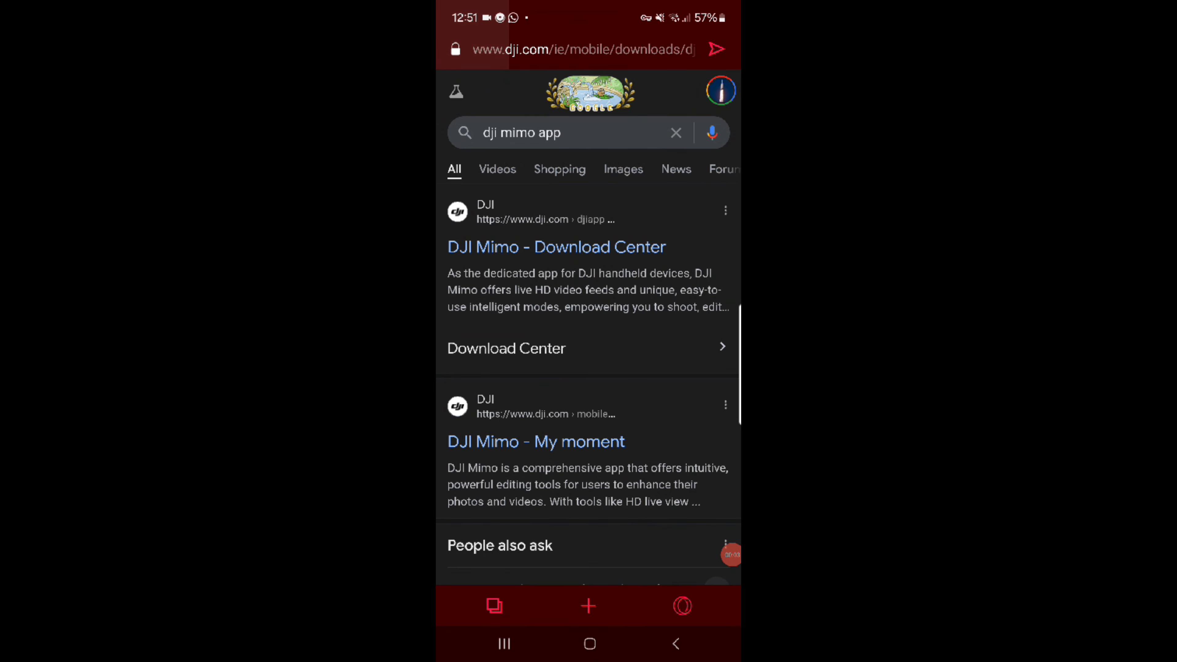
Start the DJI Mimo Android APK download from the DJI Download Center page and confirm saving it
click(556, 247)
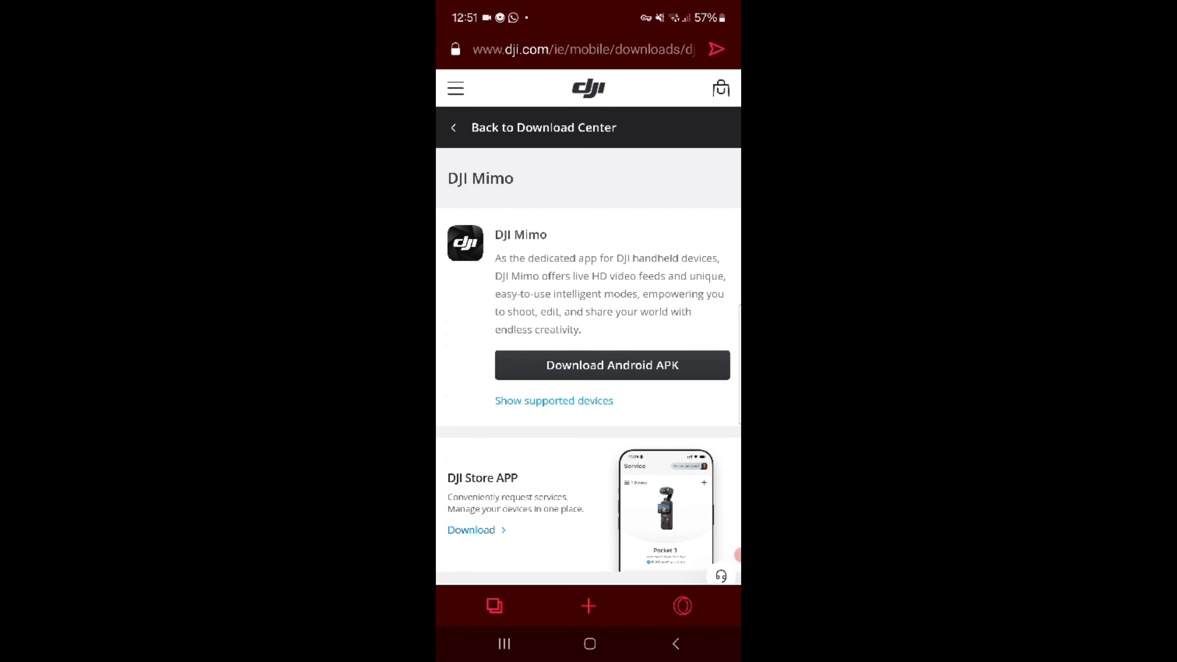
click(612, 365)
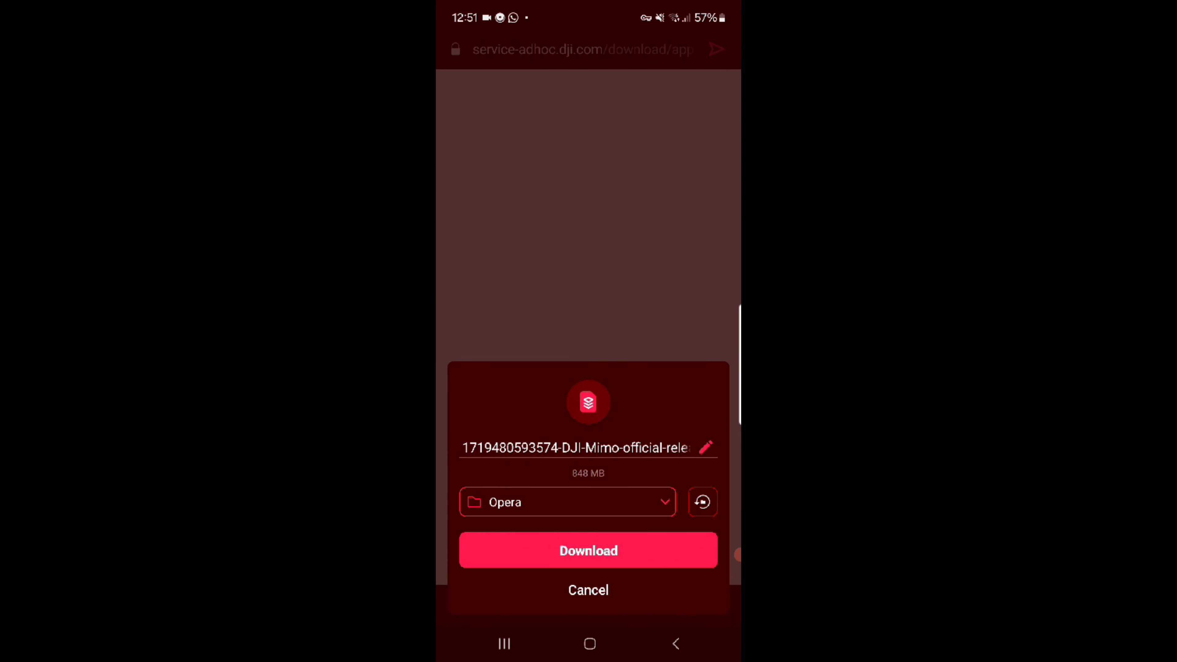
click(588, 551)
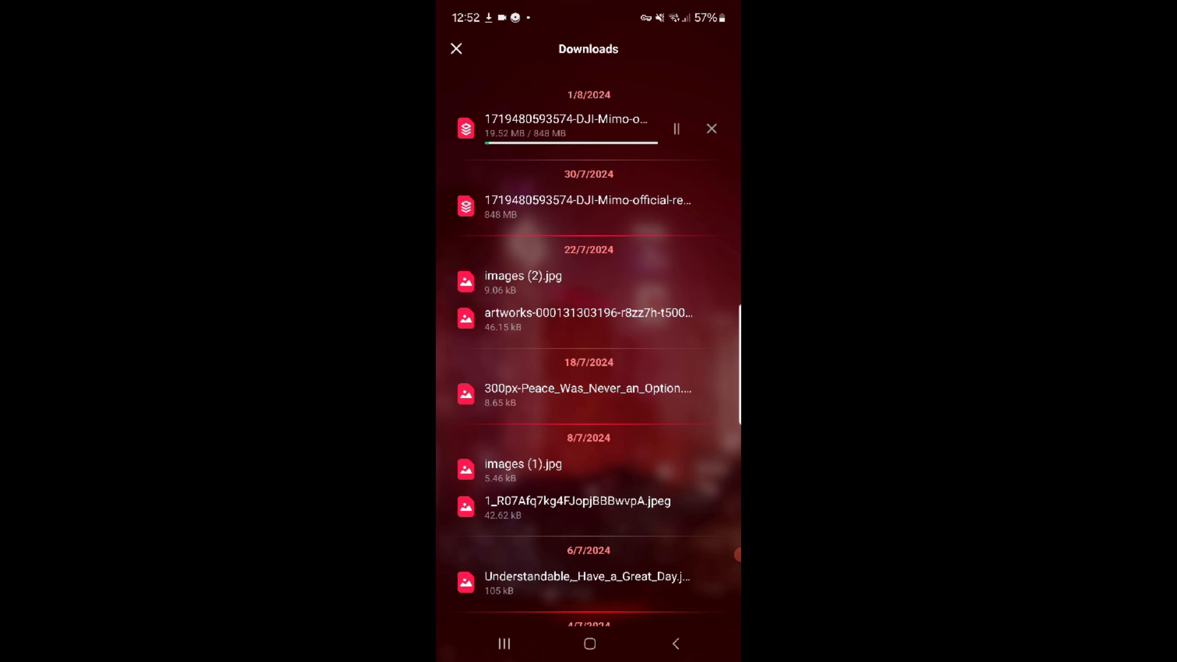
Launch the installer from the downloaded DJI Mimo APK in the Downloads list
click(675, 128)
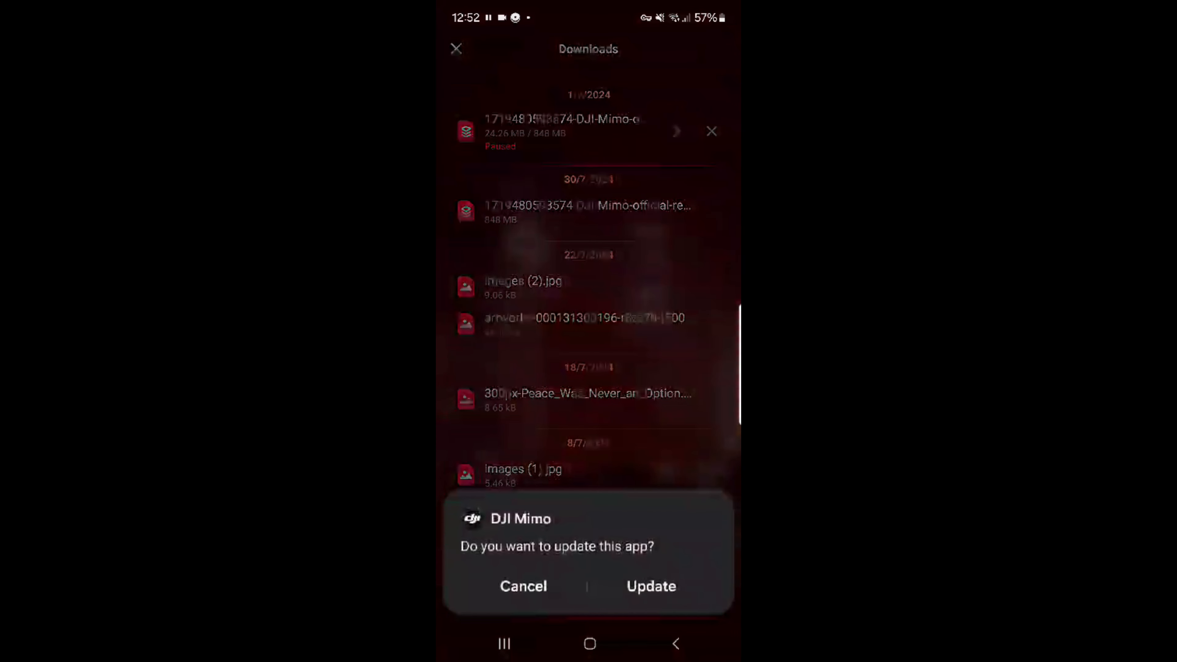
Install the DJI Mimo update and launch the freshly installed app
click(650, 586)
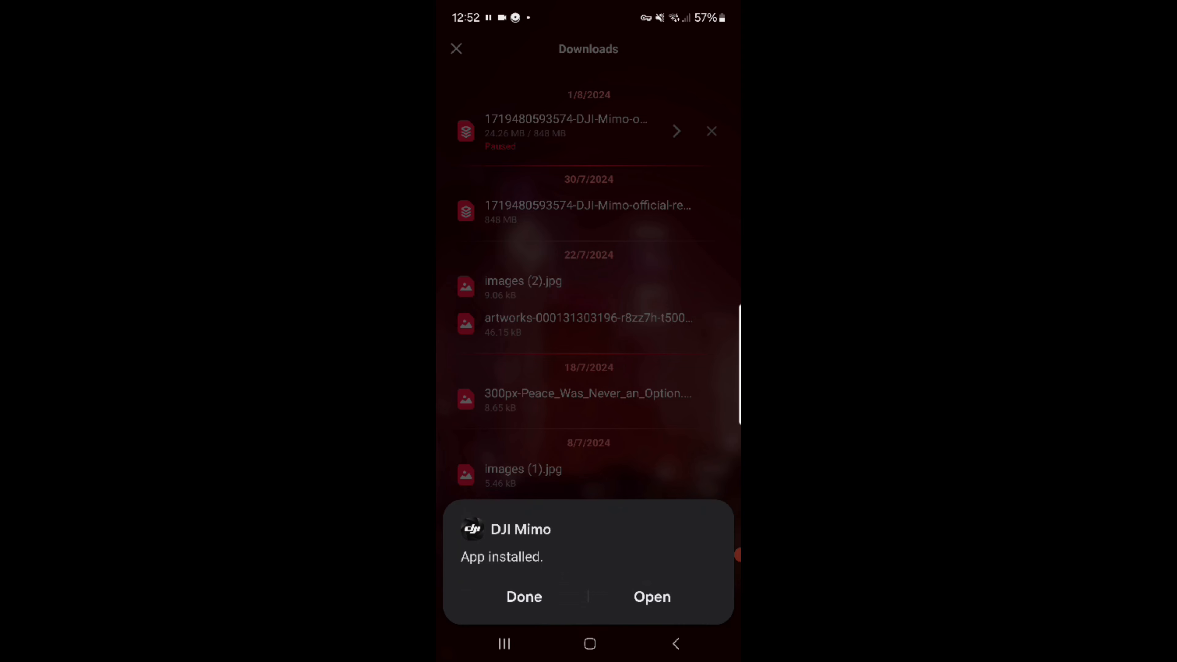
click(524, 597)
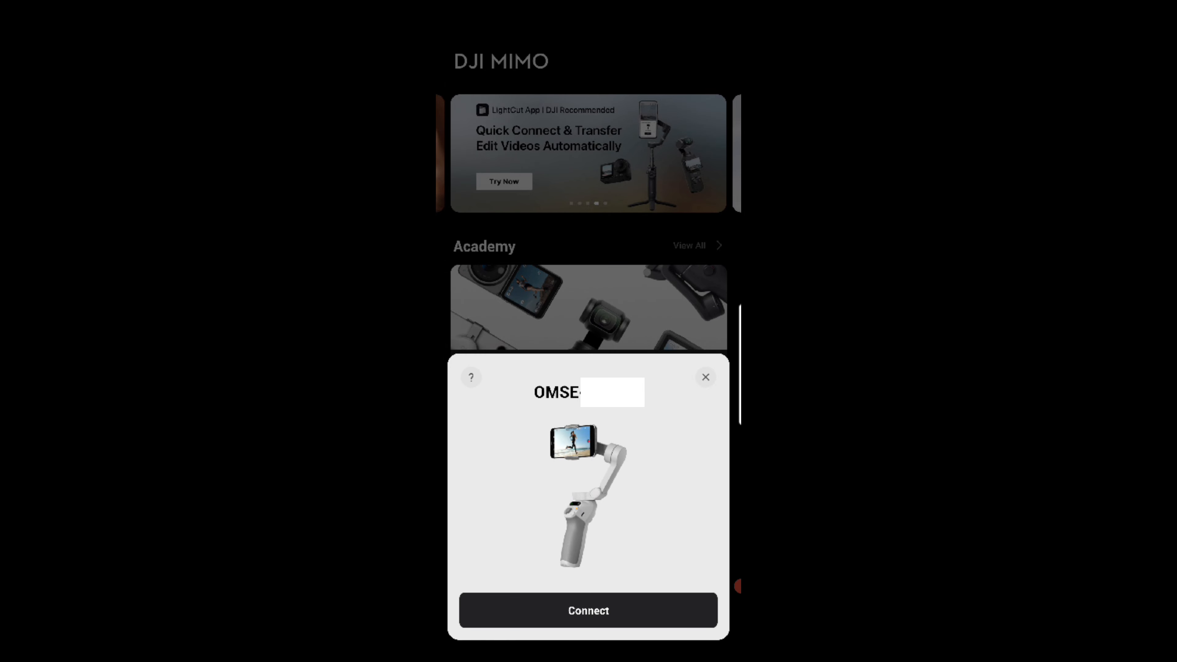
Connect to the OM SE gimbal and authorize DJI access to device information
click(588, 609)
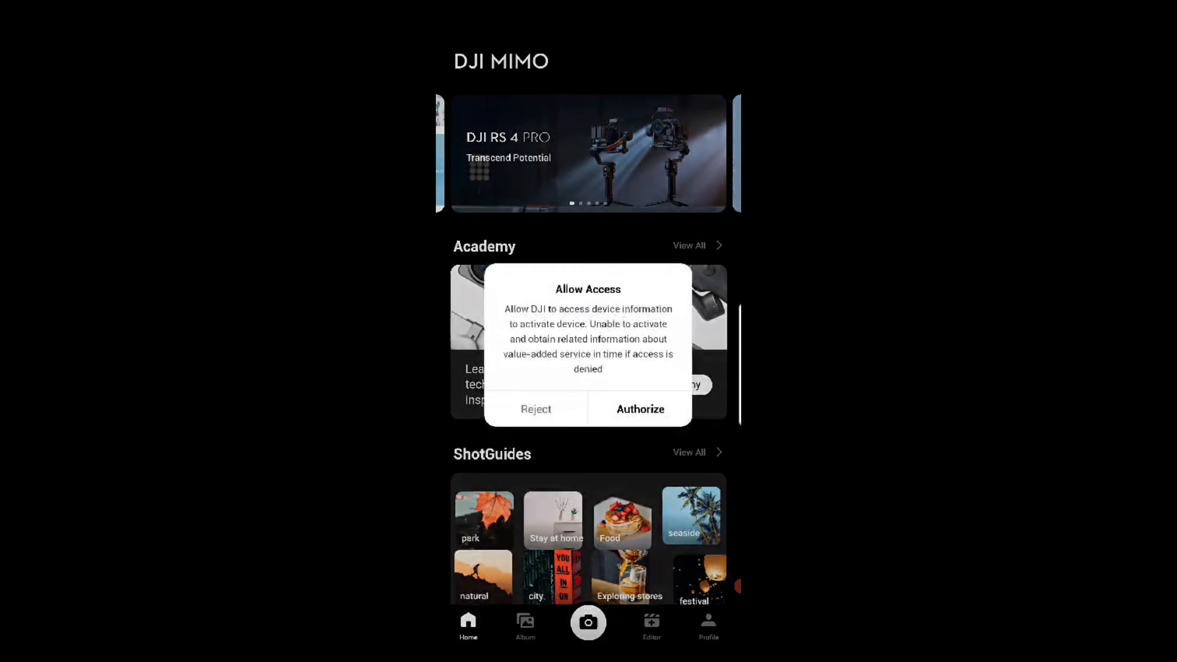
click(639, 409)
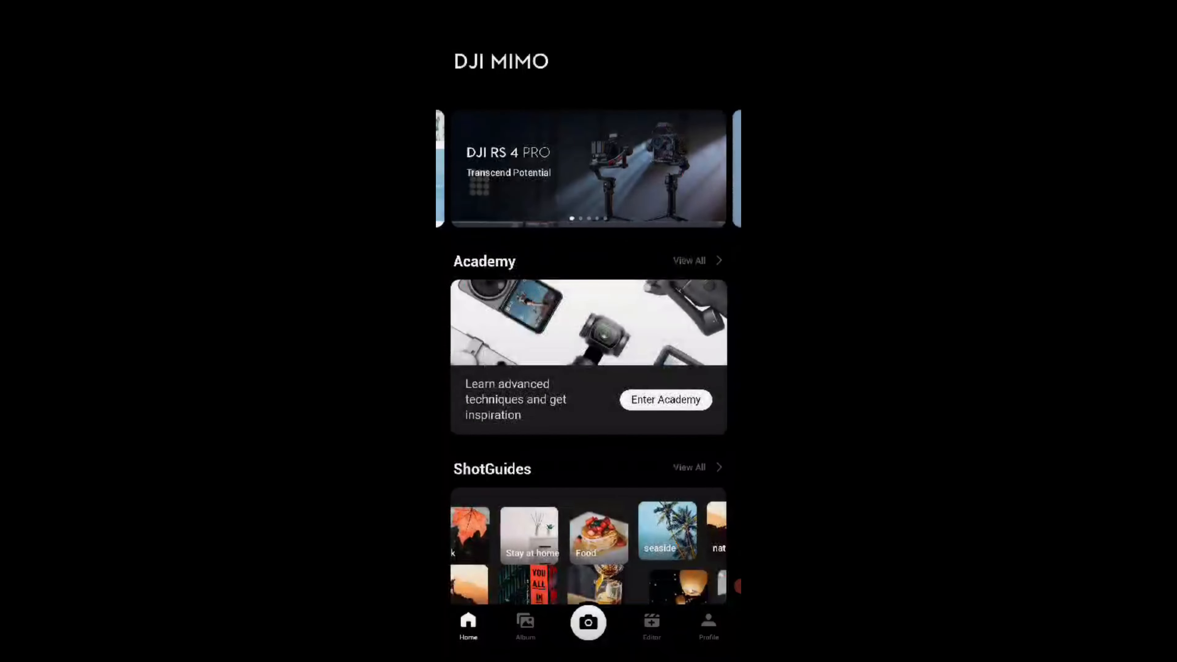
click(588, 622)
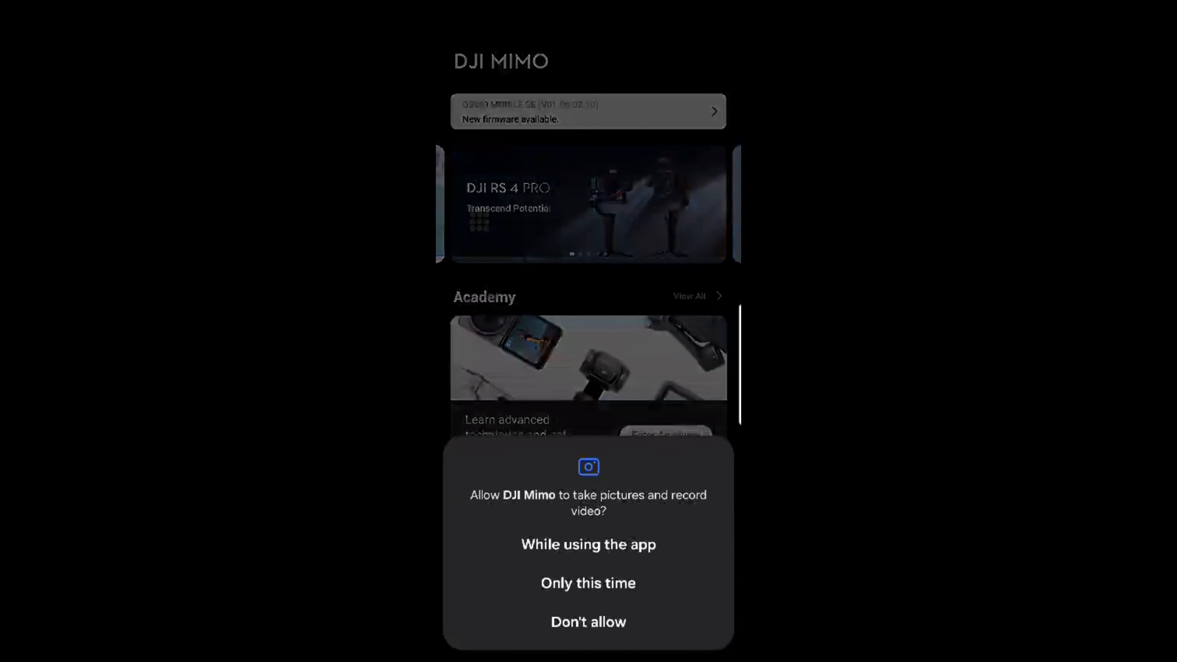